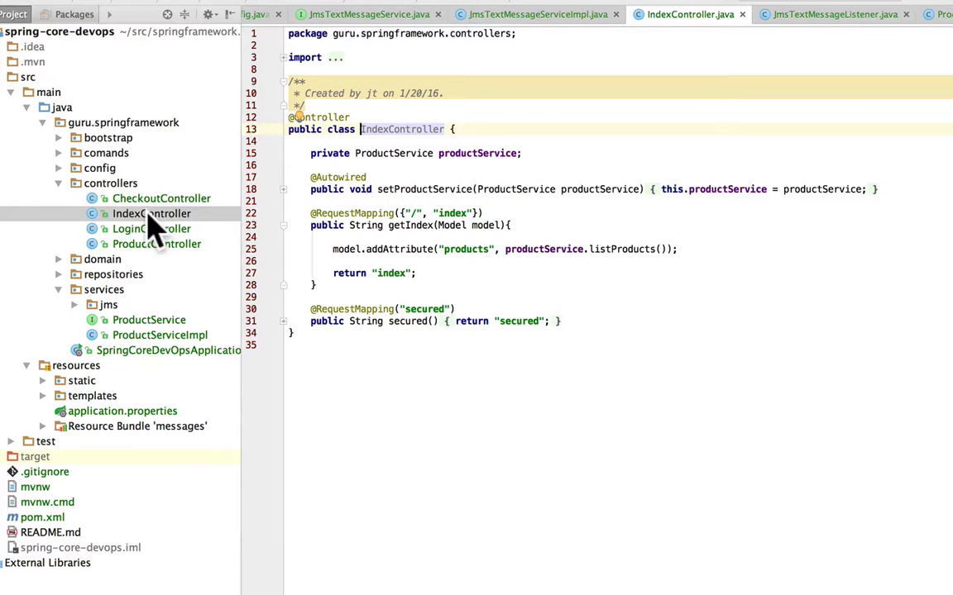
Review the IndexController source in the editor
{"action": "left_click", "coordinate": [156, 243]}
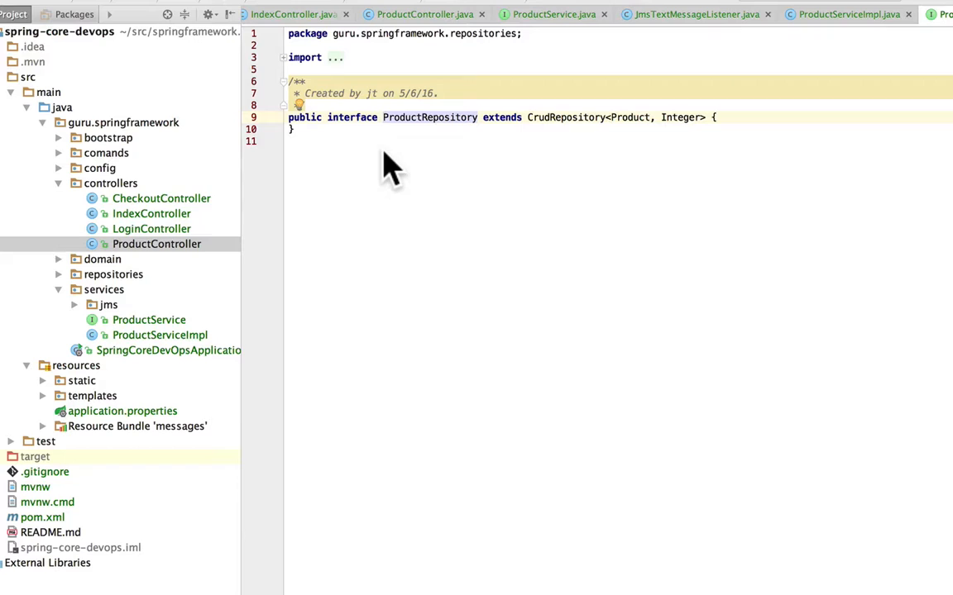
{"action": "mouse_move", "coordinate": [86, 294]}
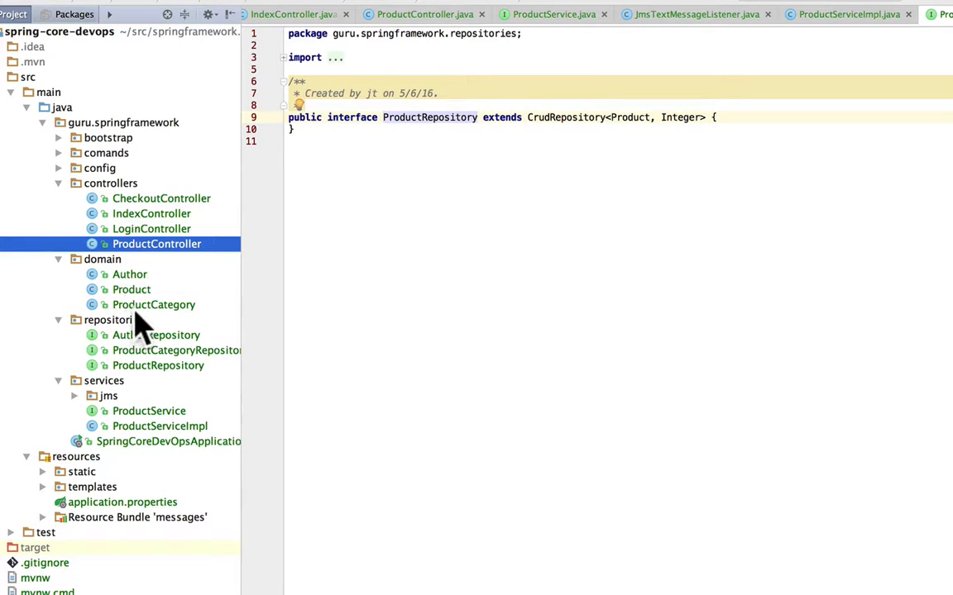
{"action": "mouse_move", "coordinate": [140, 294]}
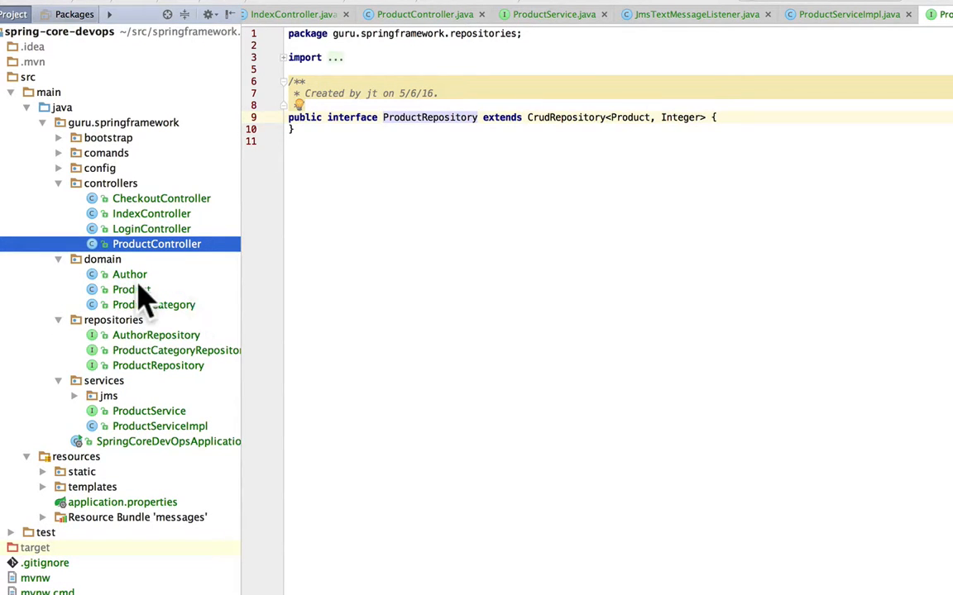
{"action": "mouse_move", "coordinate": [132, 297]}
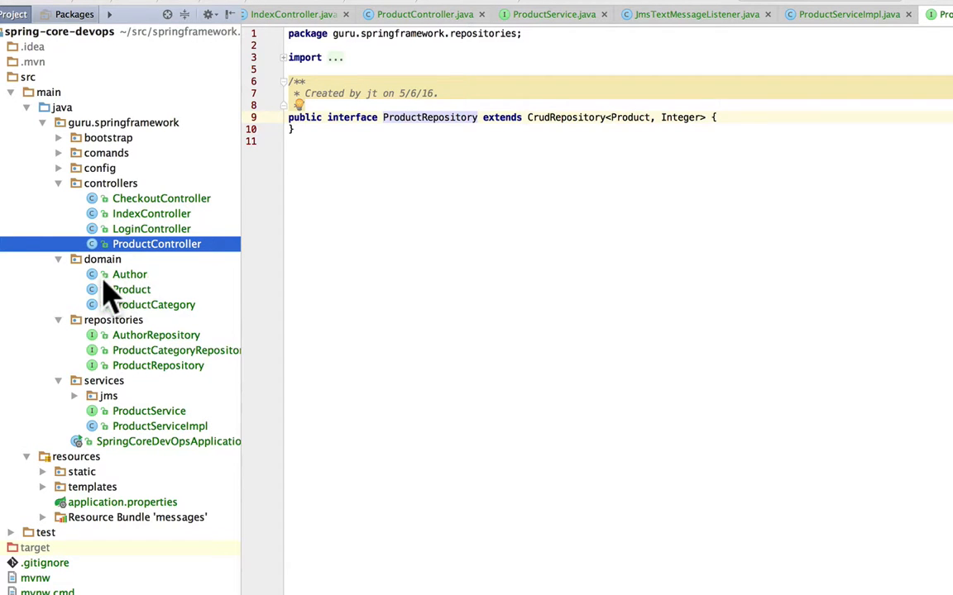
Review ProductServiceImpl and the JmsTextMessageListener listening on text.messagequeue
{"action": "left_click", "coordinate": [102, 257]}
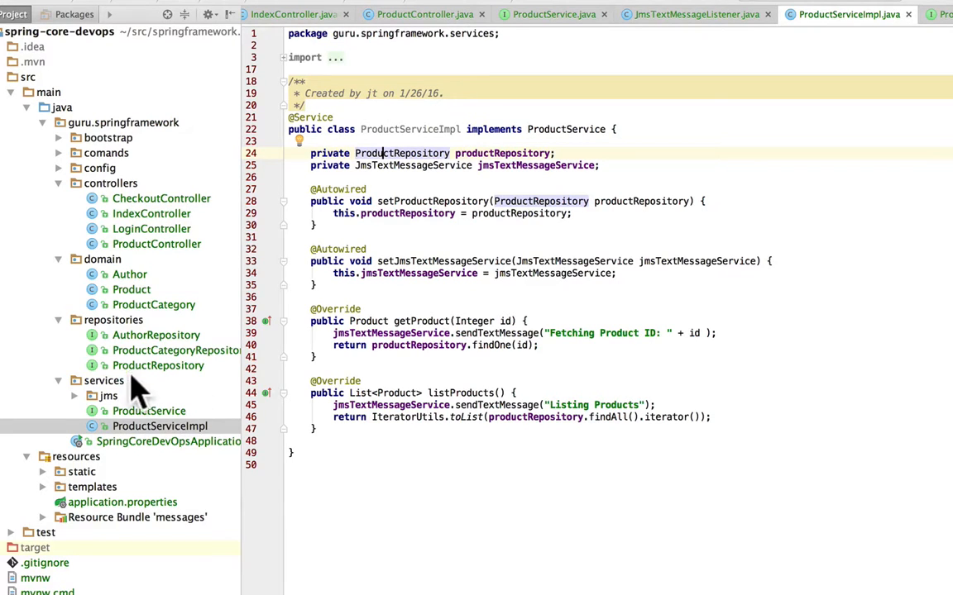
{"action": "mouse_move", "coordinate": [79, 405]}
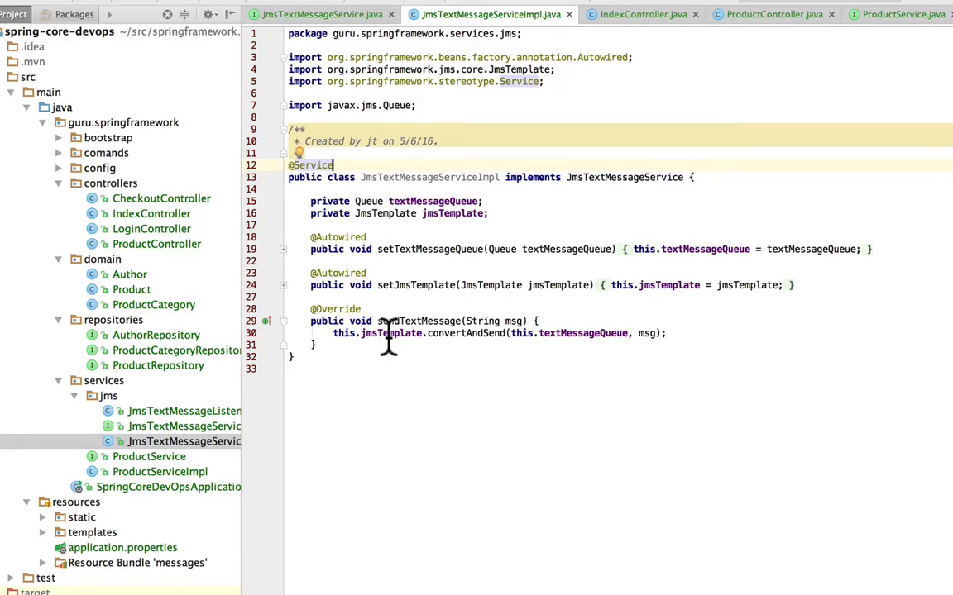
{"action": "mouse_move", "coordinate": [322, 426]}
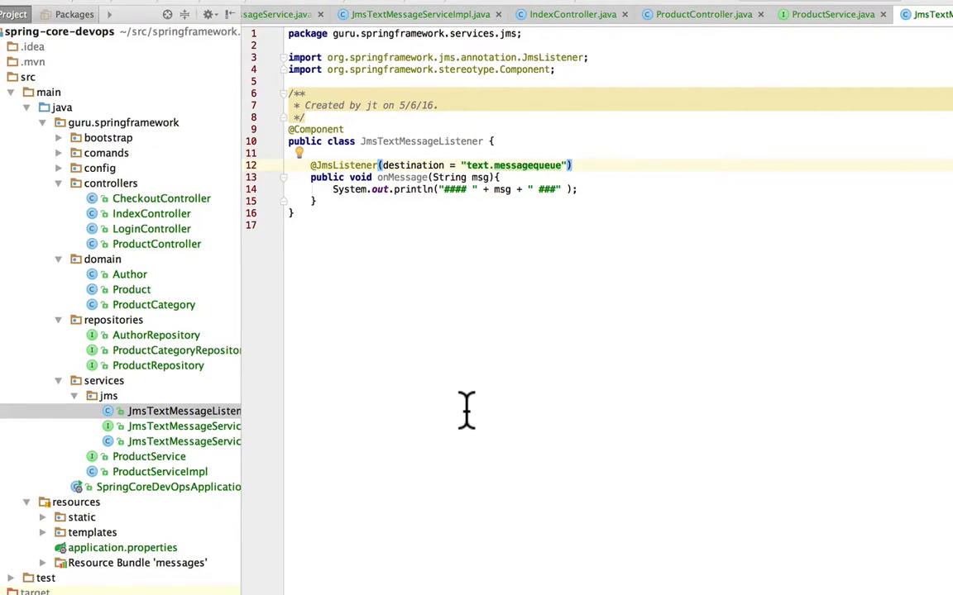
{"action": "left_click", "coordinate": [571, 165]}
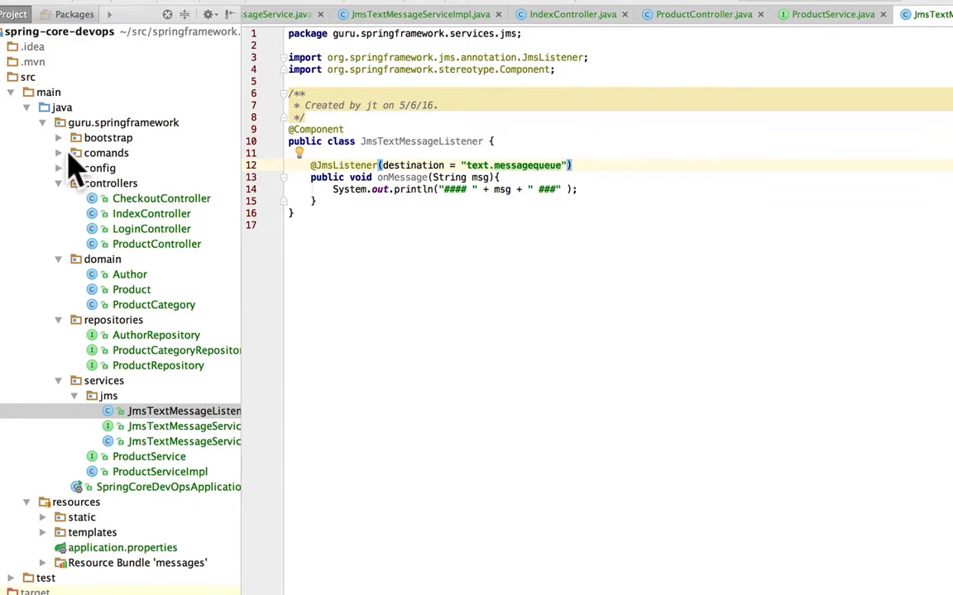
Expand the bootstrap package and read through the DevOpsBootstrap data-loading class
{"action": "left_click", "coordinate": [58, 138]}
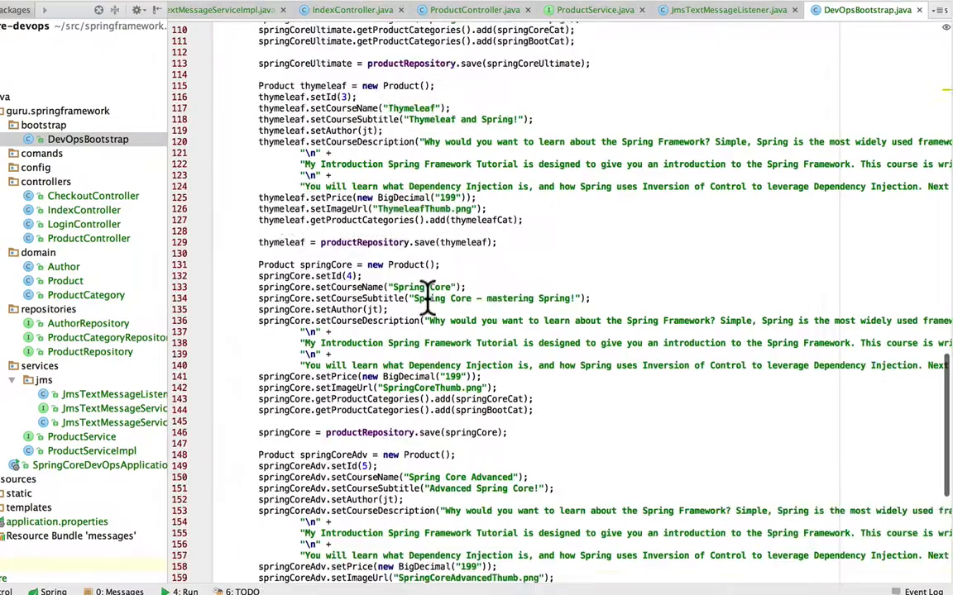
{"action": "scroll", "scroll_direction": "up", "scroll_amount": 3}
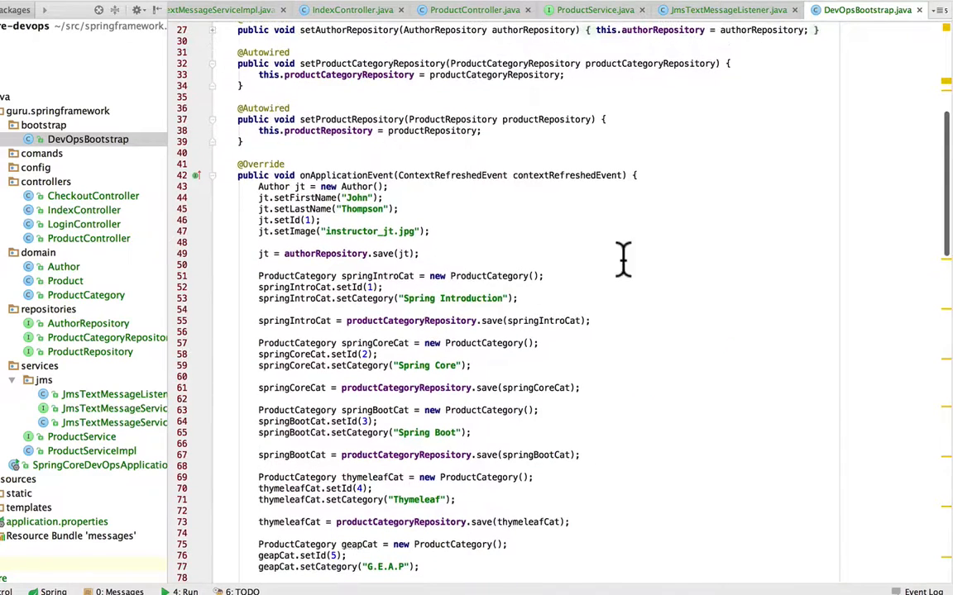
{"action": "mouse_move", "coordinate": [662, 255]}
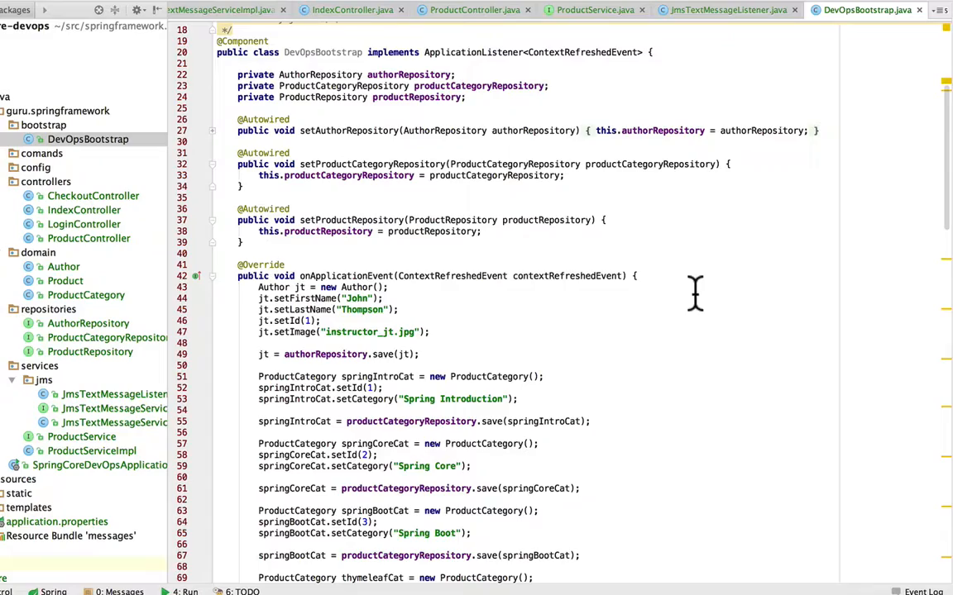
{"action": "scroll", "scroll_direction": "down", "scroll_amount": 3}
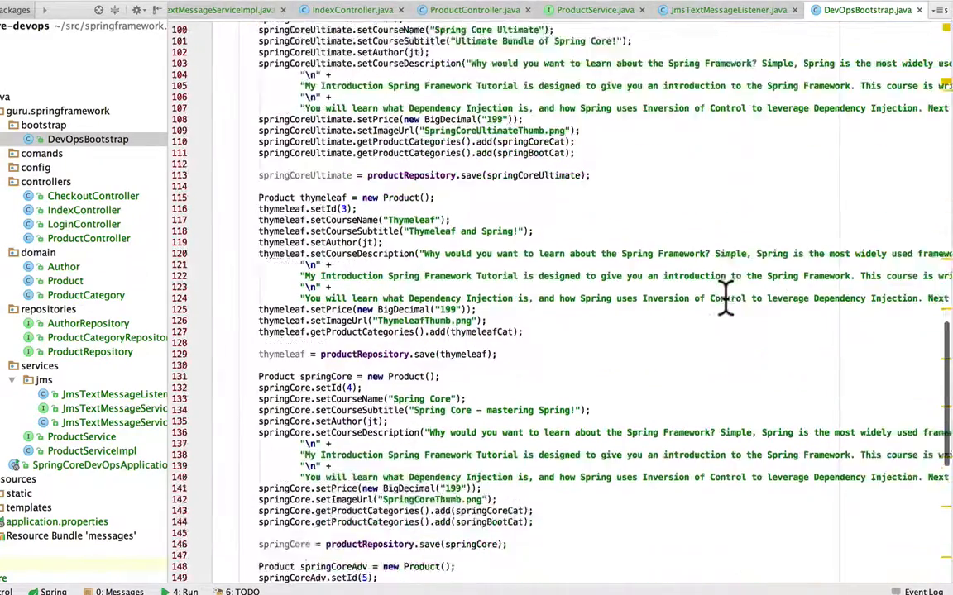
{"action": "scroll", "scroll_direction": "down", "scroll_amount": 3}
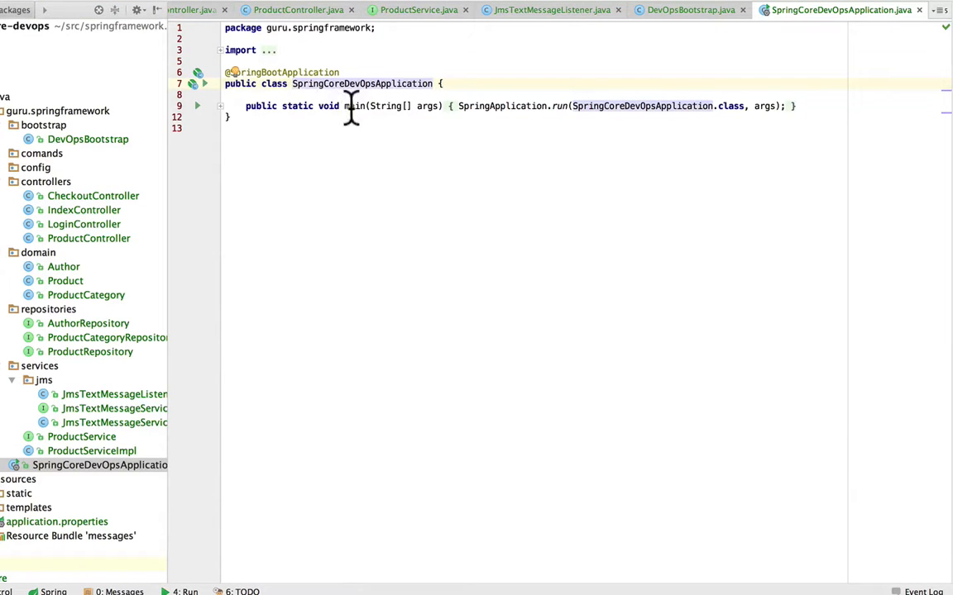
Run SpringCoreDevOpsApplication and follow the console until Tomcat starts on port 8080
{"action": "right_click", "coordinate": [351, 106]}
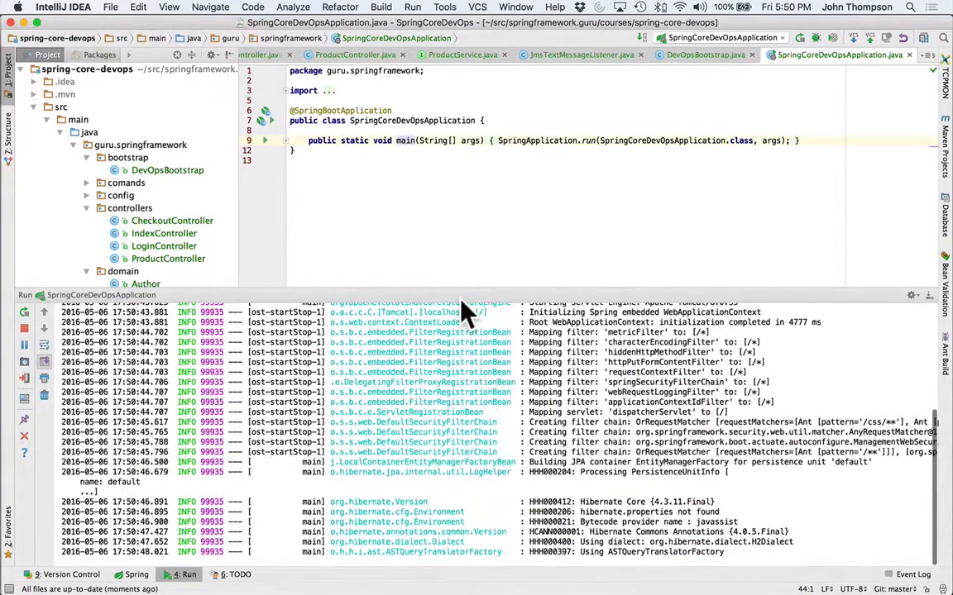
{"action": "scroll", "scroll_direction": "down", "scroll_amount": 3}
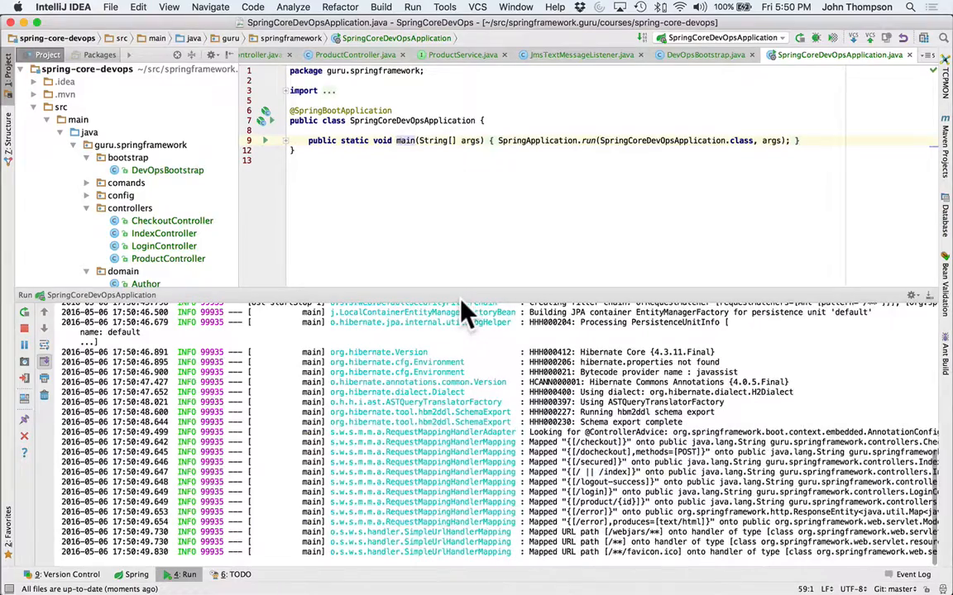
{"action": "scroll", "scroll_direction": "down", "scroll_amount": 3}
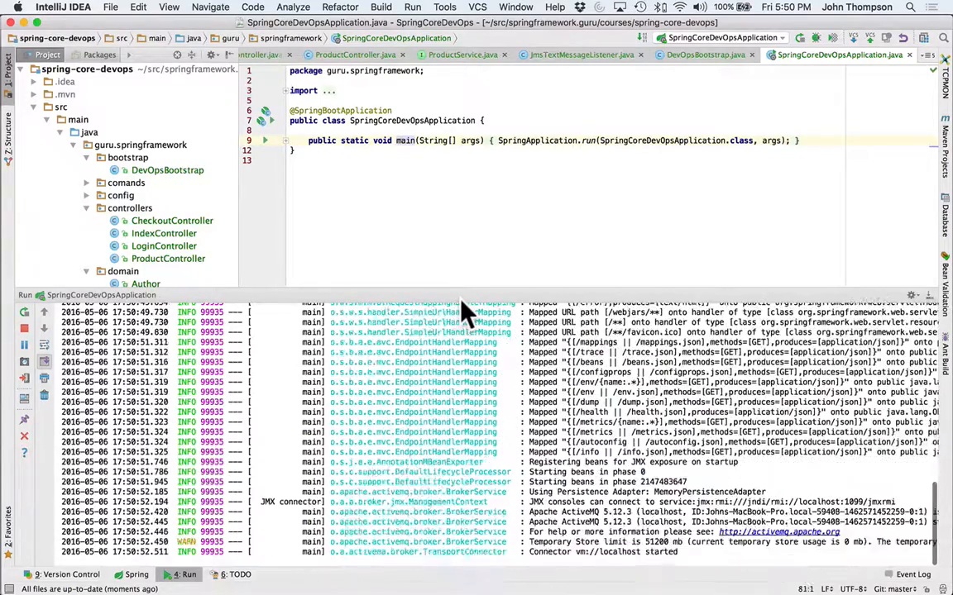
{"action": "scroll", "scroll_direction": "down", "scroll_amount": 3}
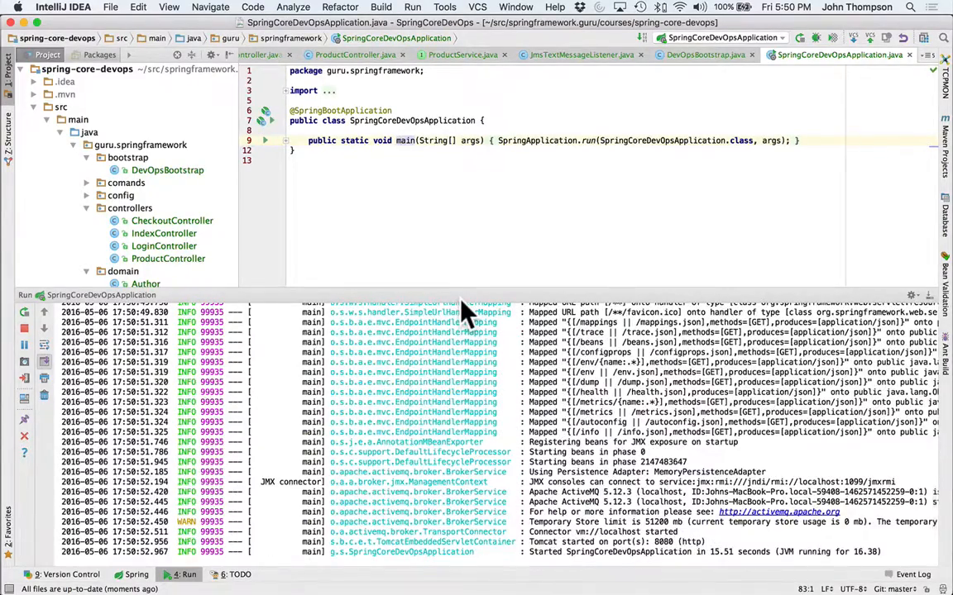
{"action": "left_click", "coordinate": [403, 139]}
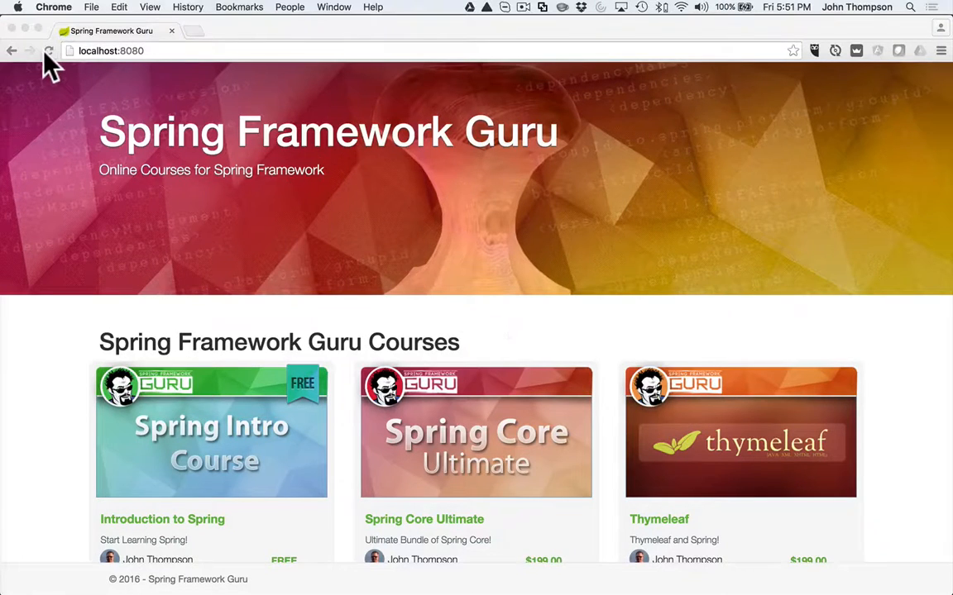
Reload the localhost:8080 catalog, browse the six courses and view Introduction to Spring
{"action": "left_click", "coordinate": [48, 49]}
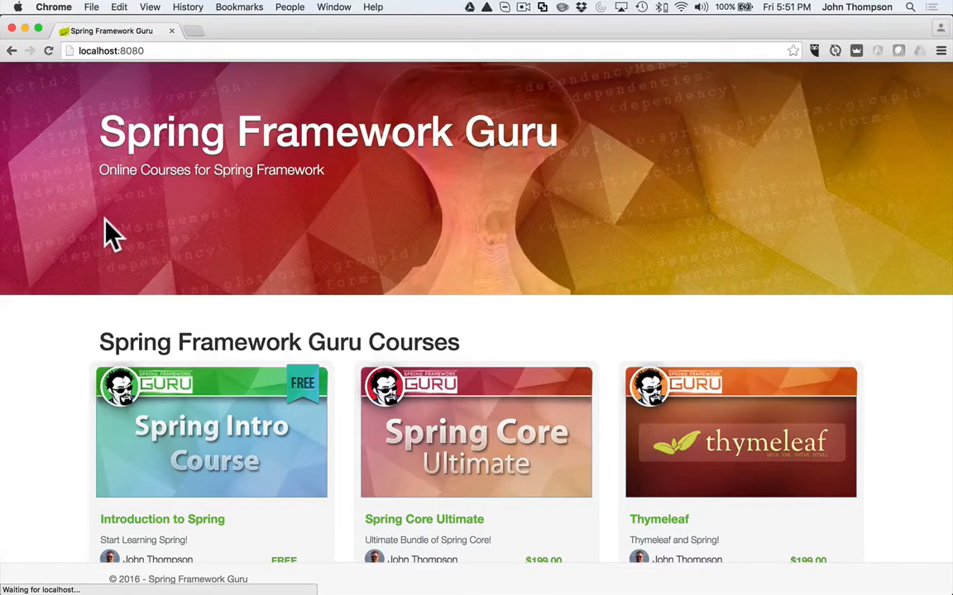
{"action": "mouse_move", "coordinate": [96, 272]}
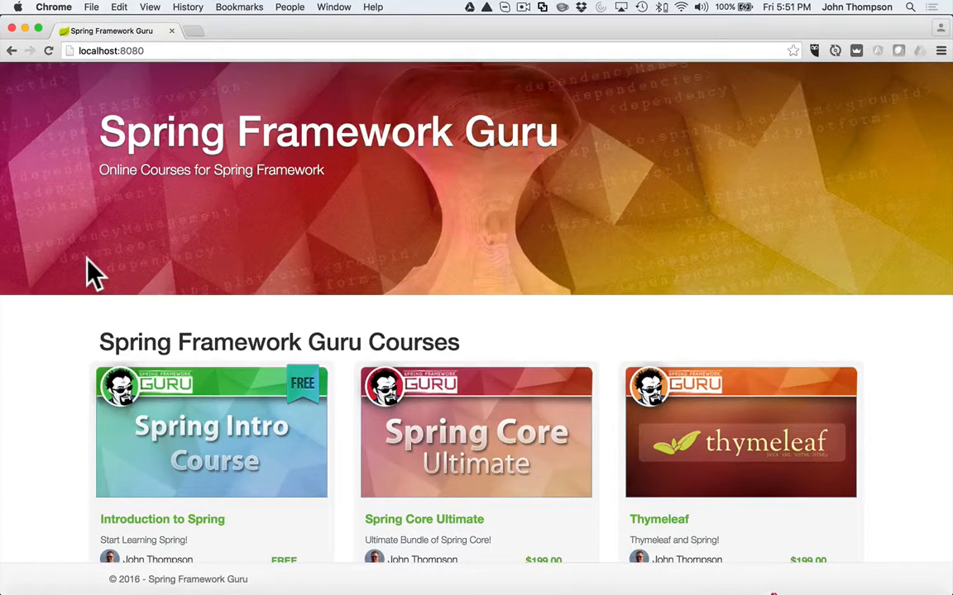
{"action": "scroll", "scroll_direction": "down", "scroll_amount": 3}
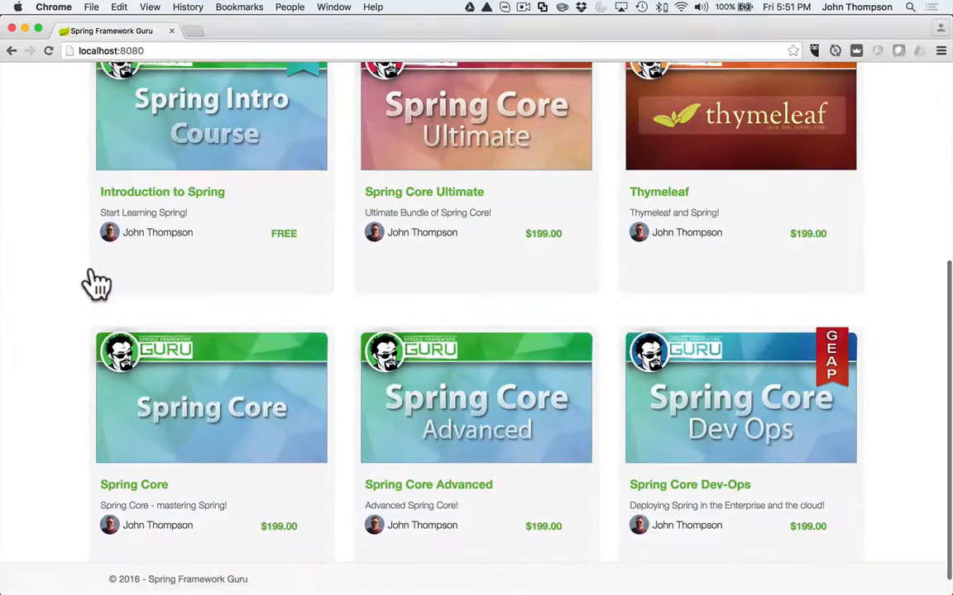
{"action": "scroll", "scroll_direction": "down", "scroll_amount": 3}
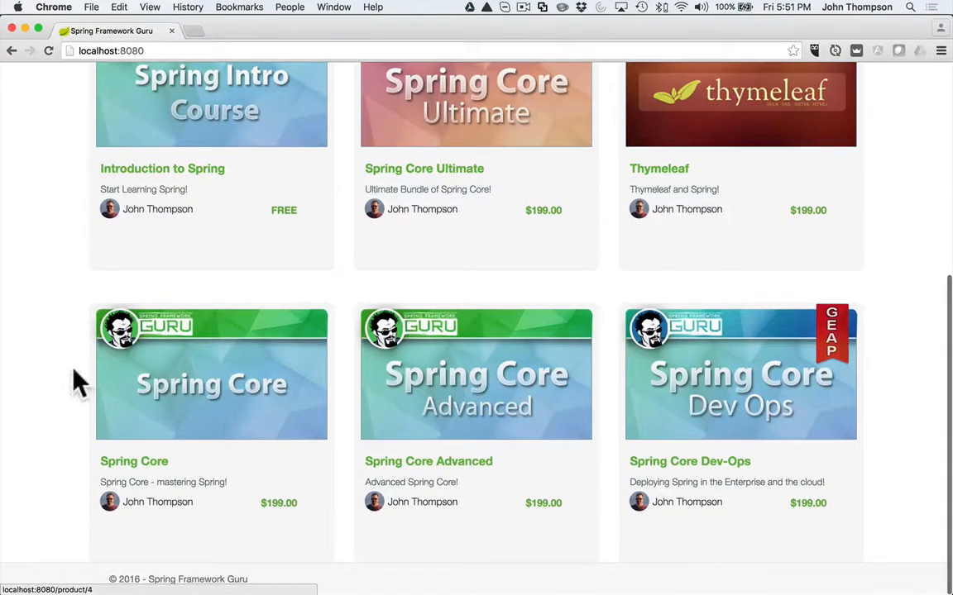
{"action": "scroll", "scroll_direction": "up", "scroll_amount": 3}
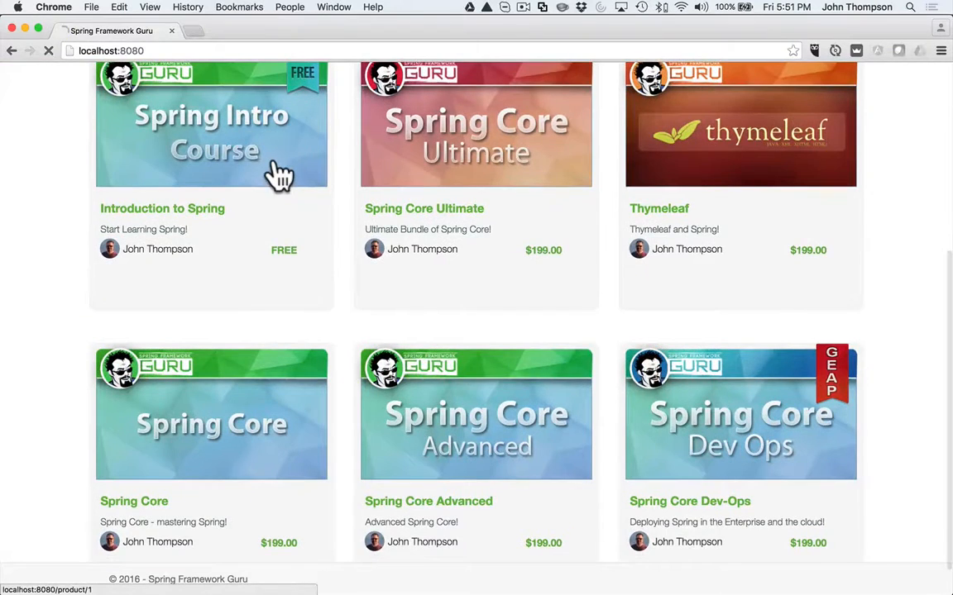
{"action": "left_click", "coordinate": [211, 124]}
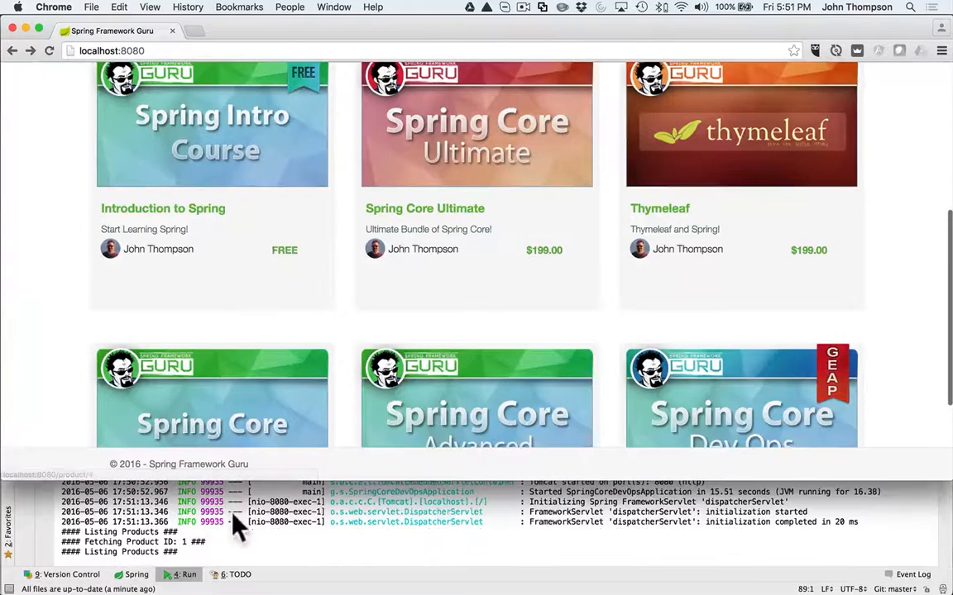
View the Thymeleaf course at /product/3, logging Fetching Product ID: 3
{"action": "left_click", "coordinate": [476, 414]}
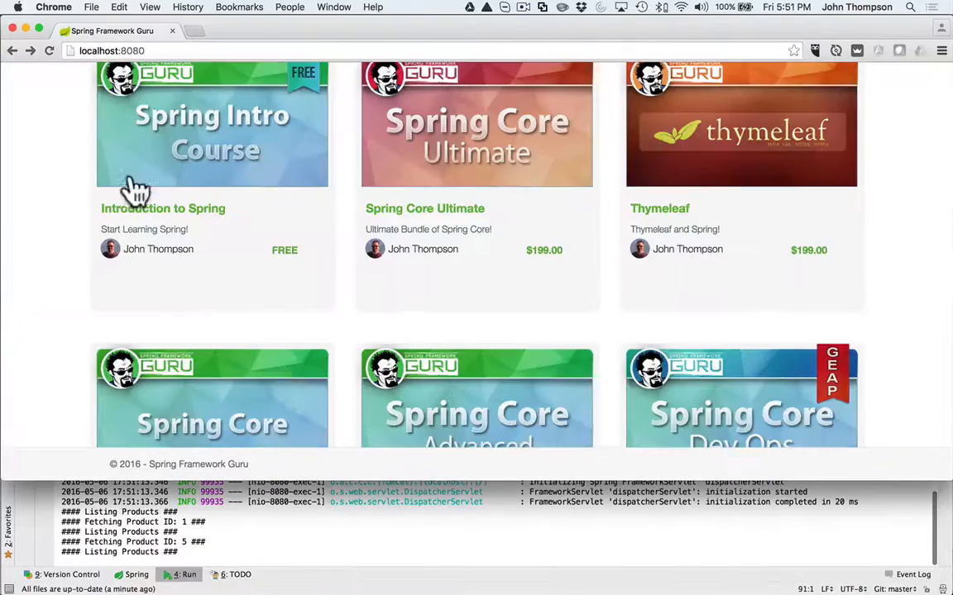
{"action": "left_click", "coordinate": [741, 124]}
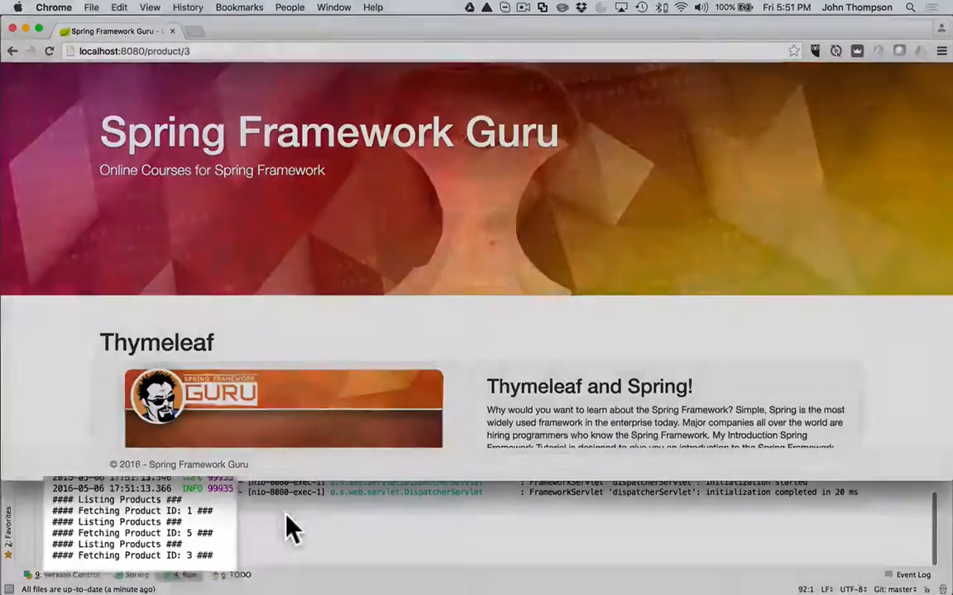